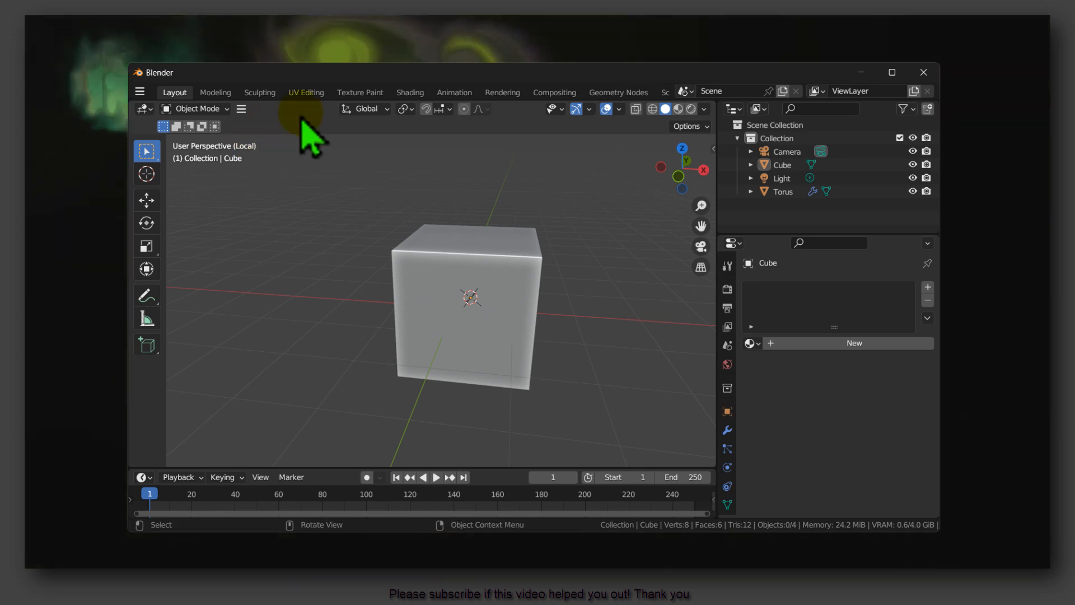
{"action": "mouse_move", "coordinate": [143, 230]}
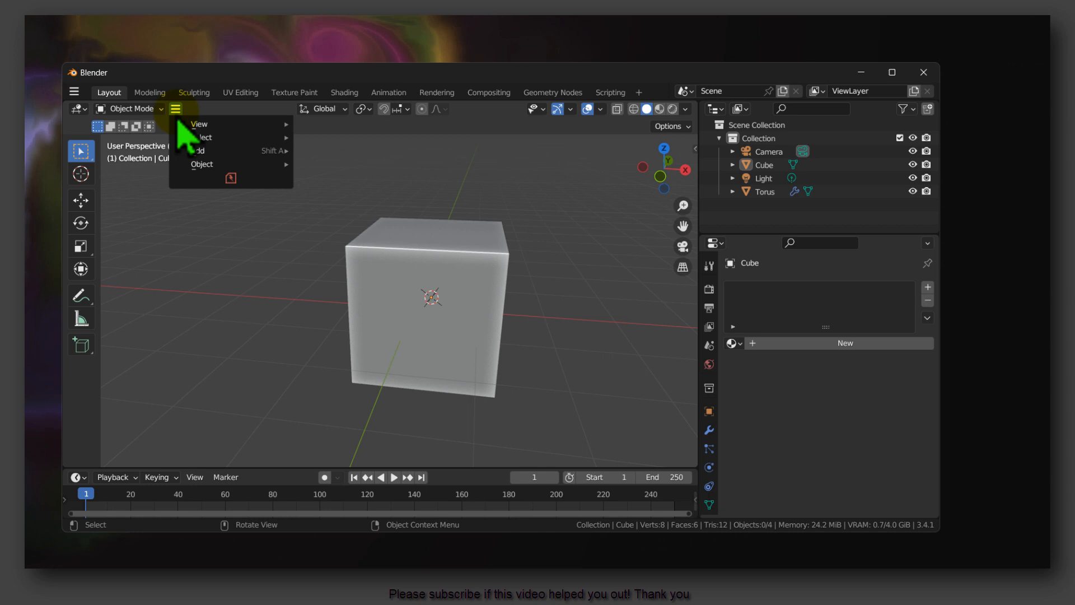
- Restore the 3D viewport header's View/Select/Add/Object menus via Header > Show Menus
{"action": "left_click", "coordinate": [176, 109]}
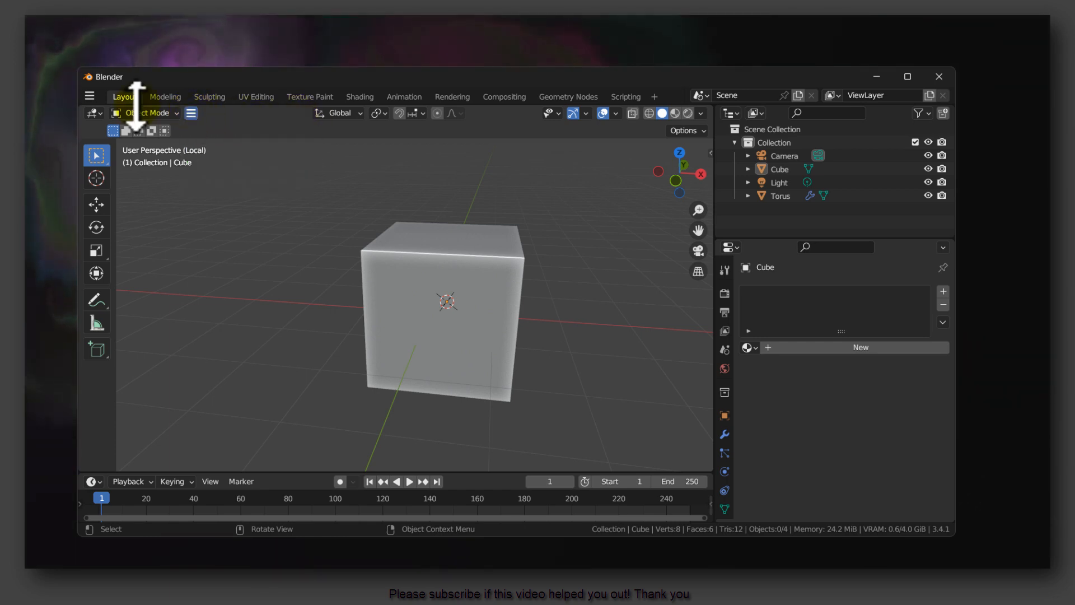
{"action": "left_click", "coordinate": [90, 96]}
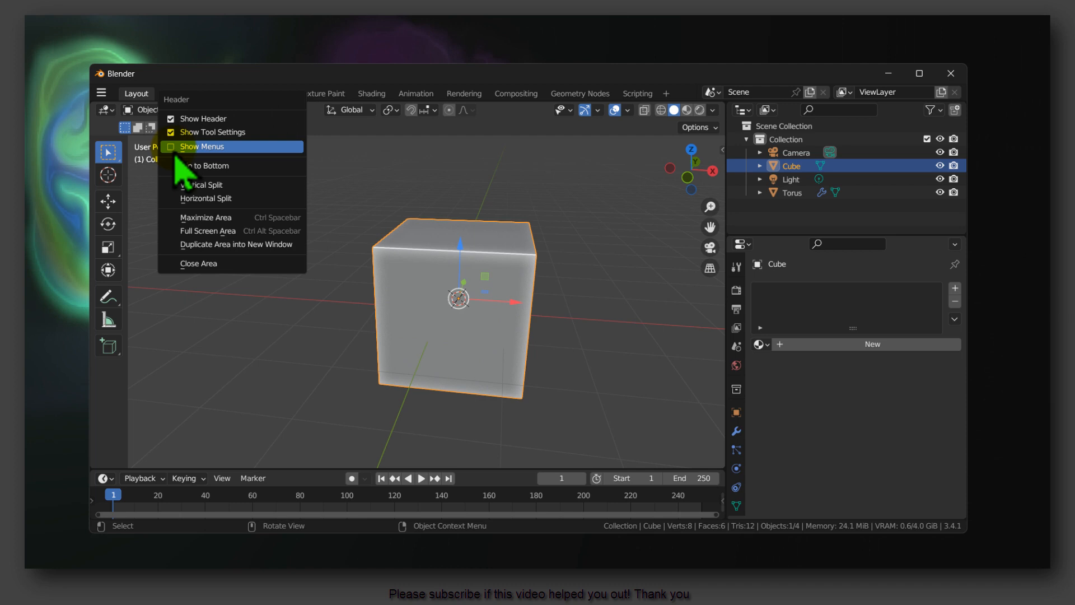
{"action": "left_click", "coordinate": [203, 146]}
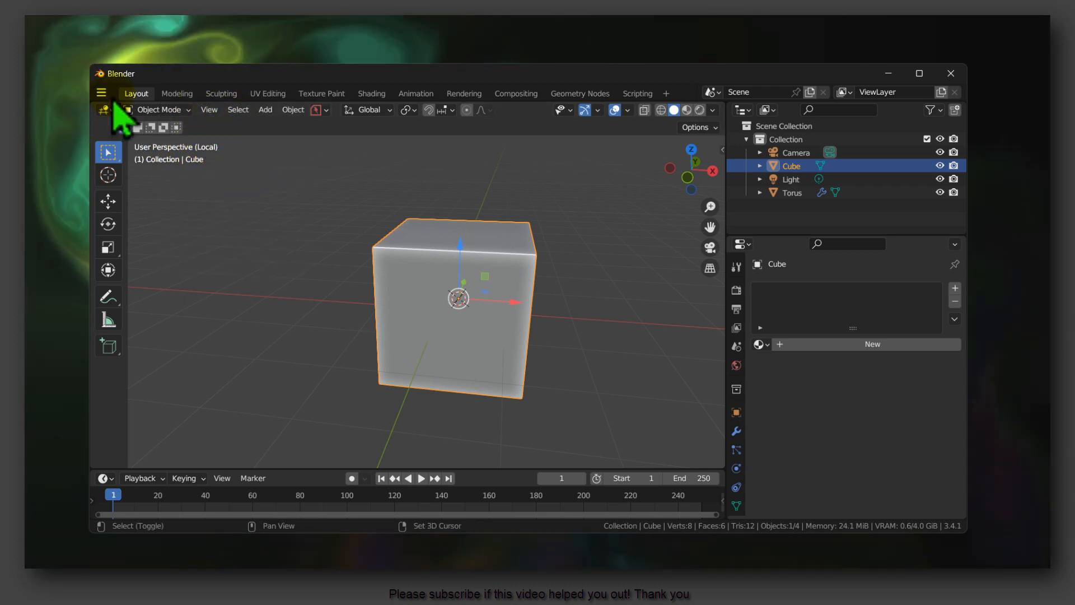
- Restore the top bar's File/Edit/Render/Window/Help menus by ticking Show Menus
{"action": "left_click", "coordinate": [101, 93]}
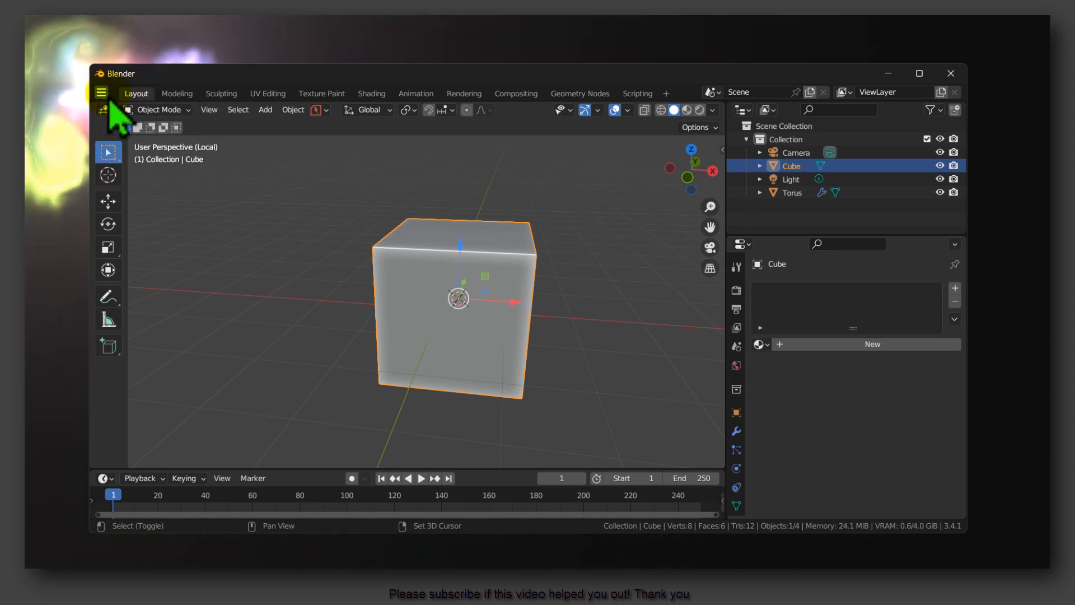
{"action": "left_click", "coordinate": [101, 93]}
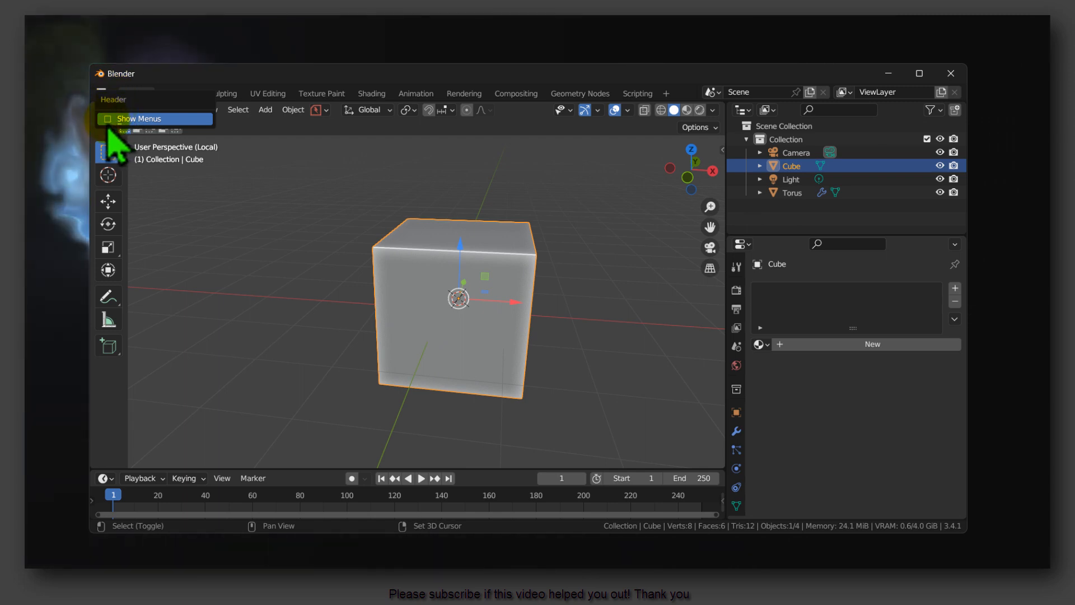
{"action": "left_click", "coordinate": [139, 118]}
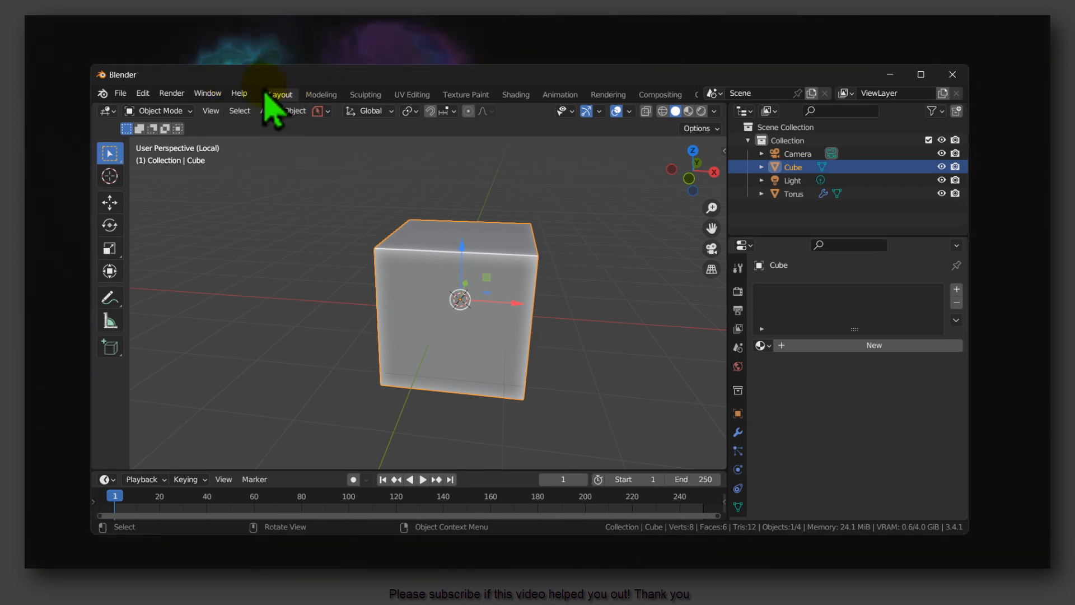
{"action": "mouse_move", "coordinate": [126, 110]}
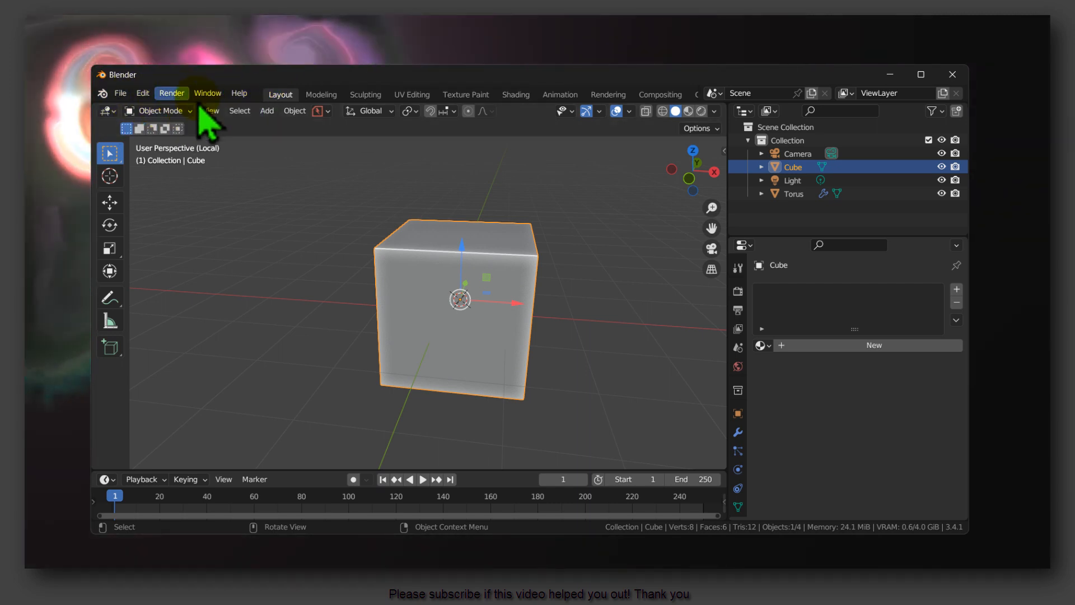
{"action": "mouse_move", "coordinate": [266, 133]}
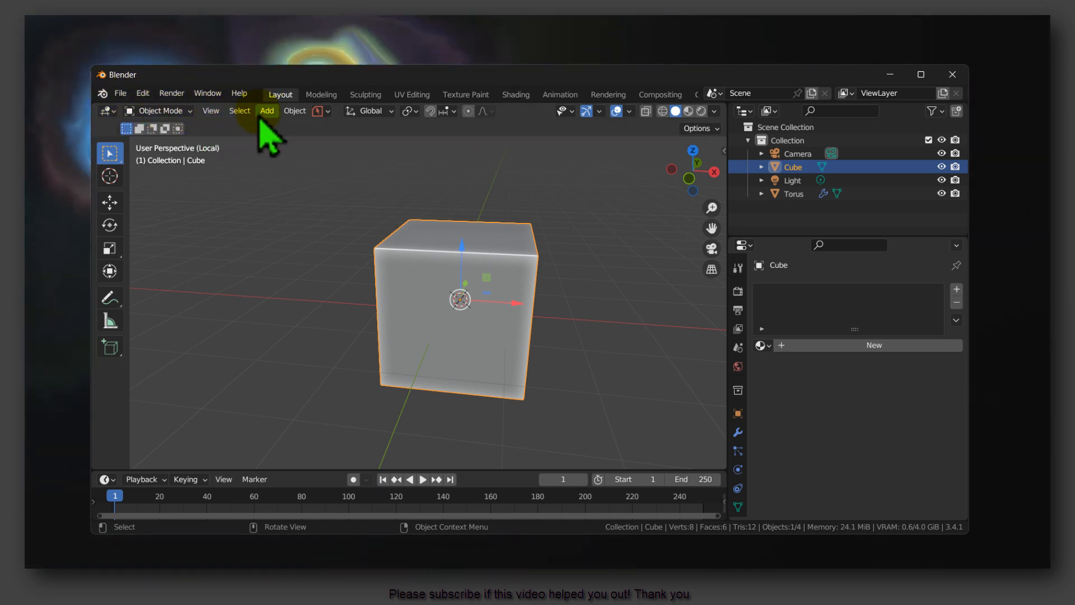